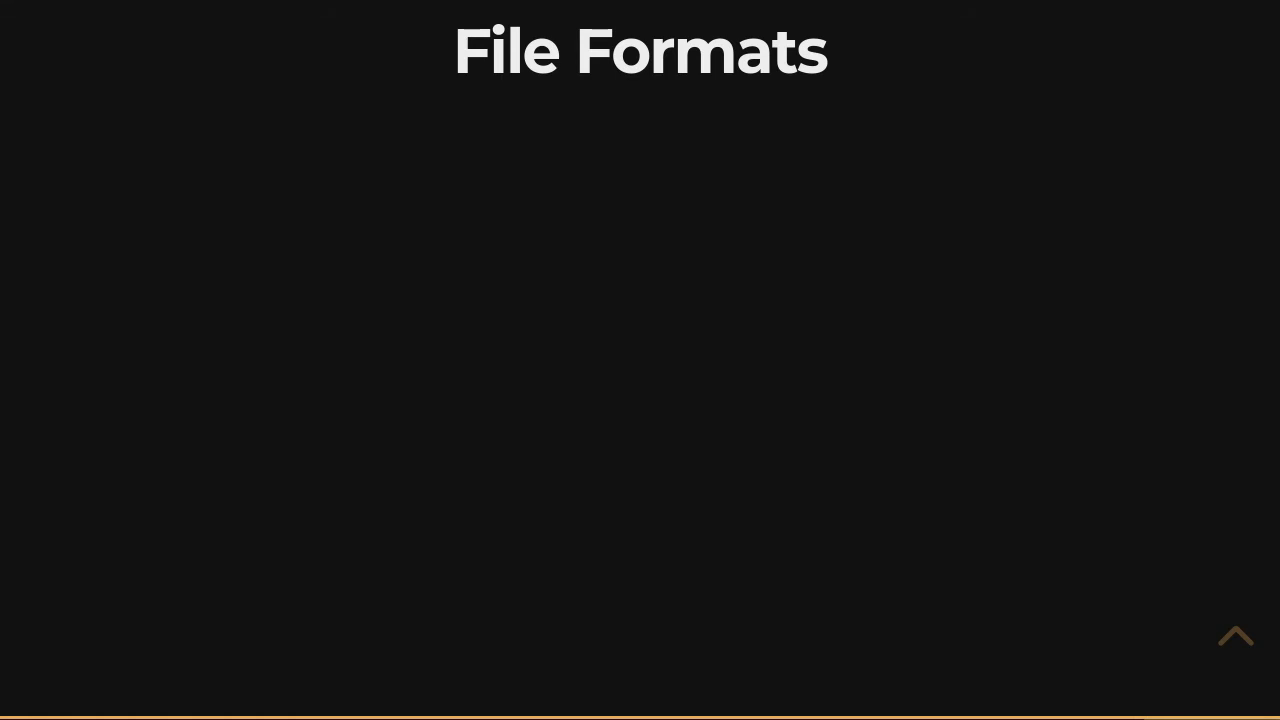
mouse_move(253, 245)
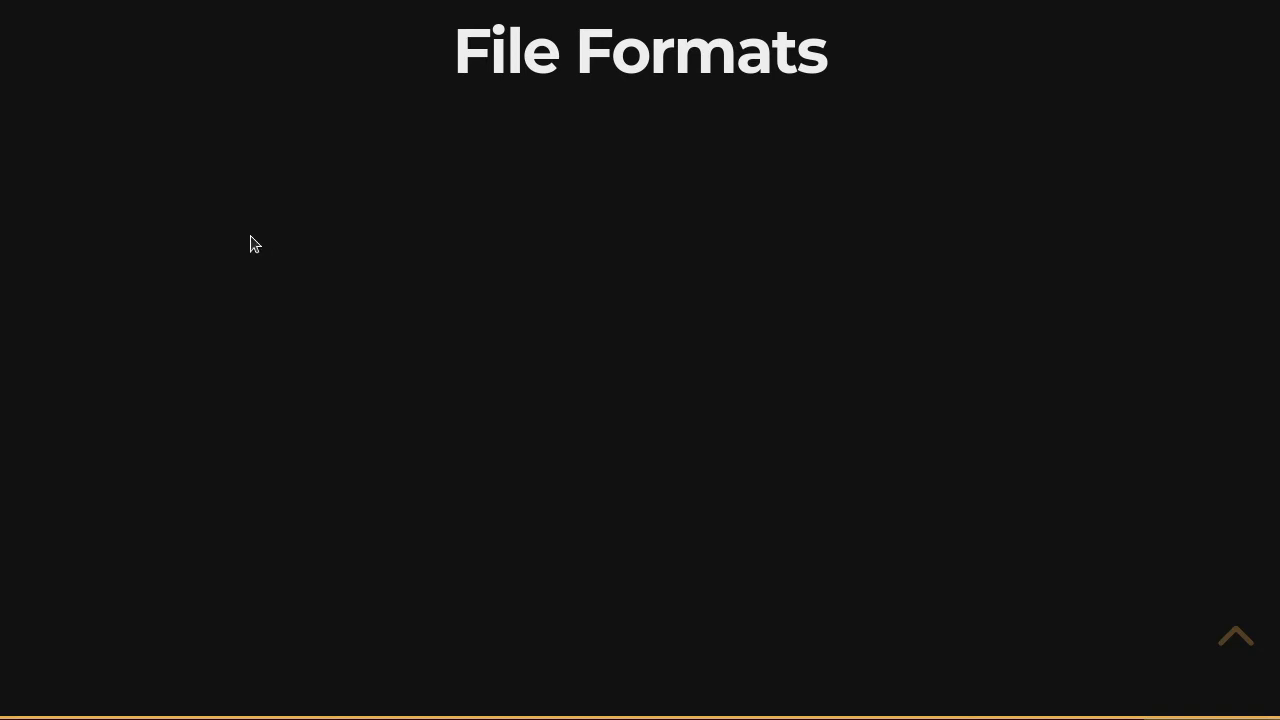
mouse_move(217, 263)
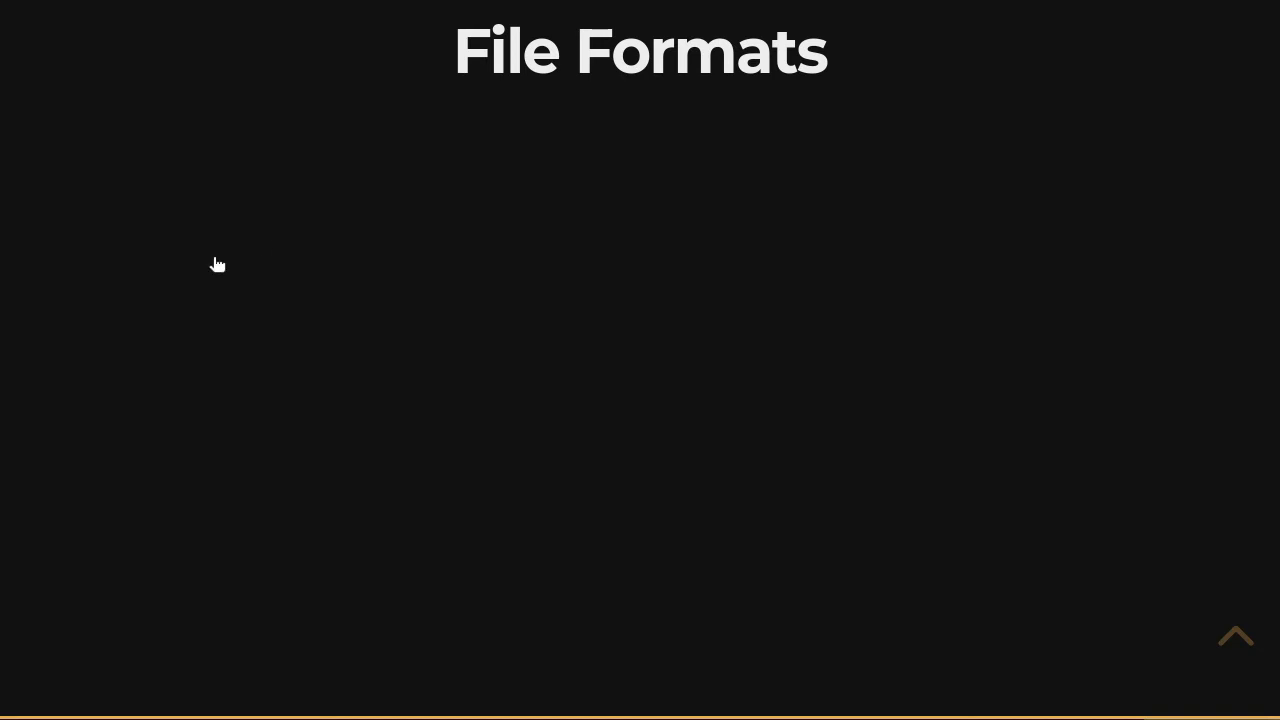
mouse_move(160, 184)
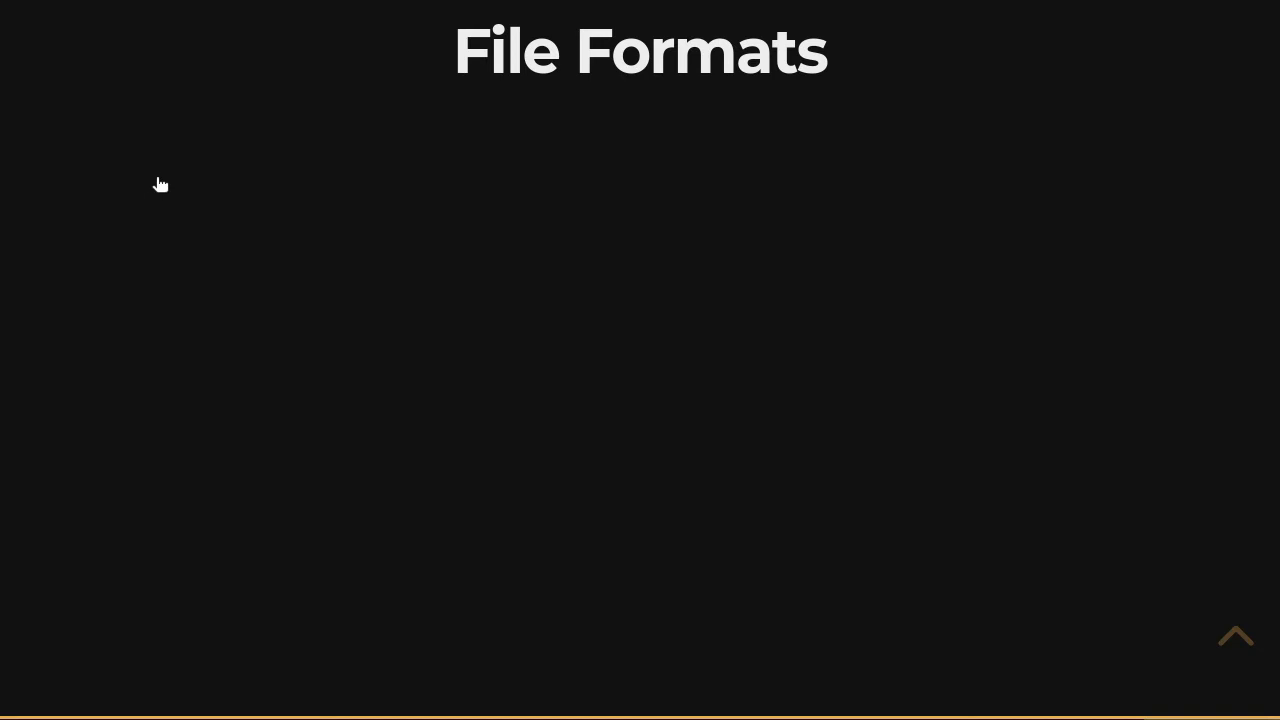
- Handwrite '<filename>.txt' in pink under the File Formats title, underlining '.txt'
left_click_drag(120, 195, 225, 150)
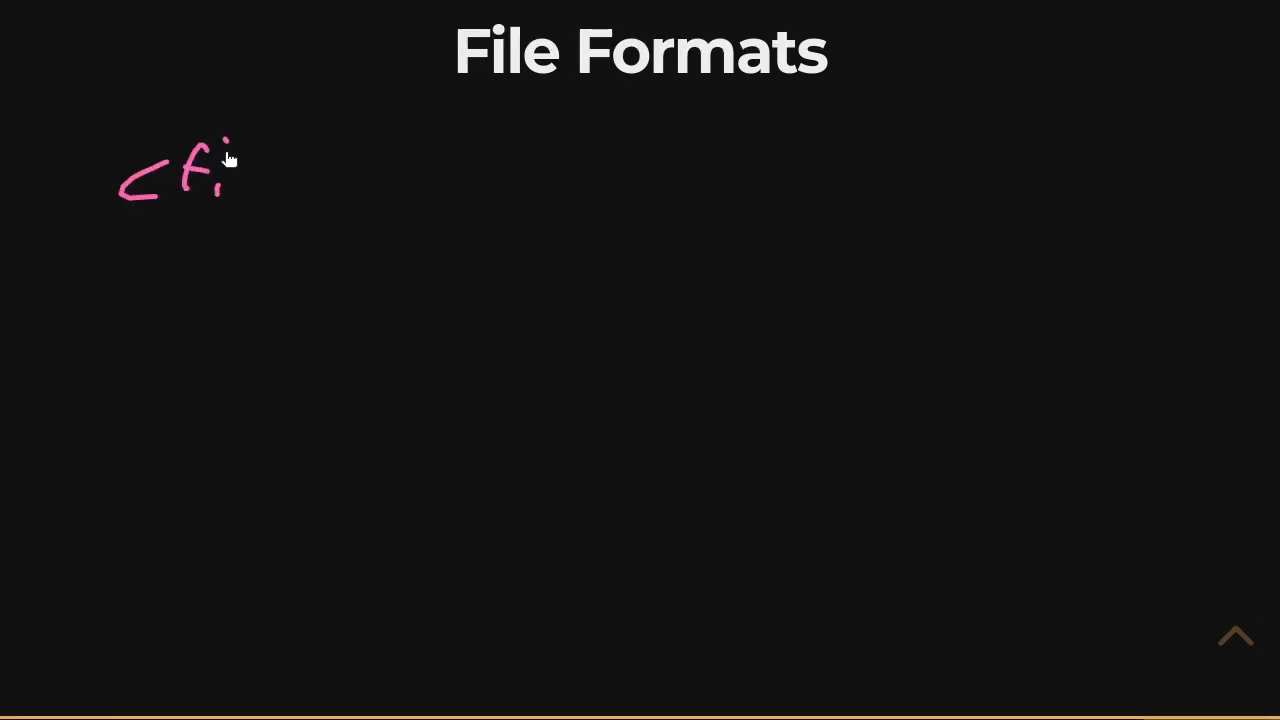
left_click_drag(220, 180, 395, 200)
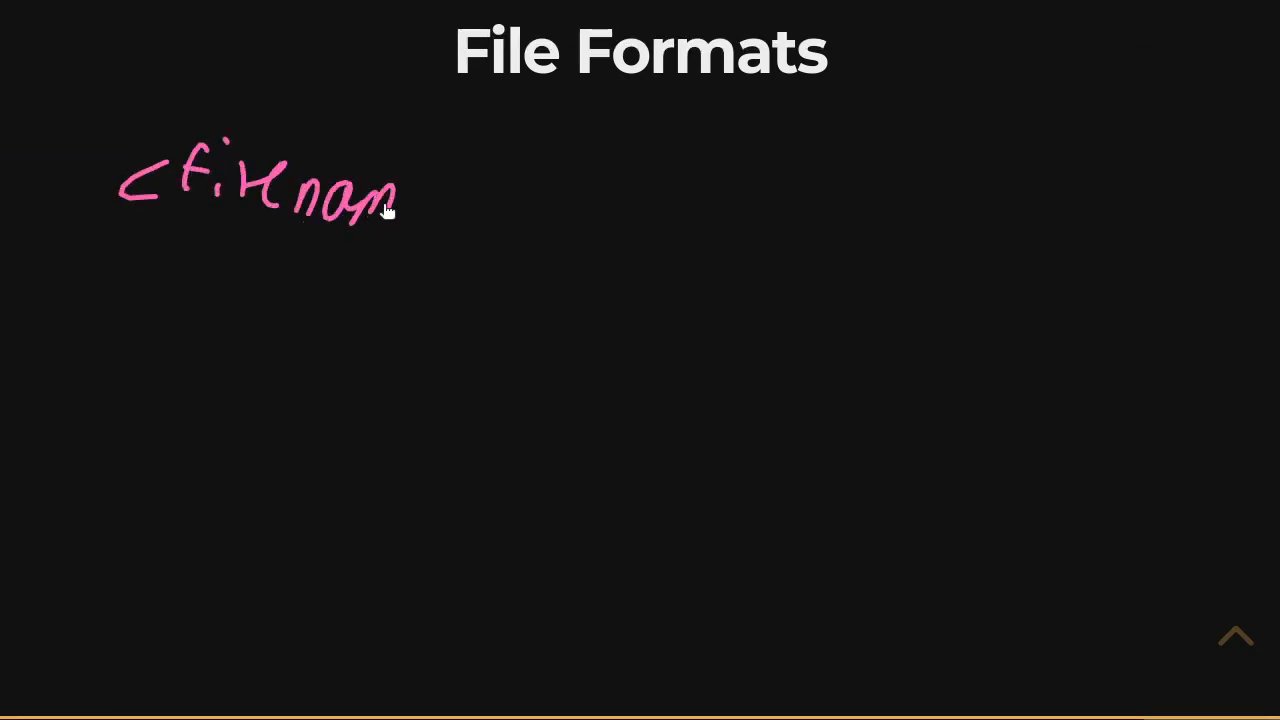
left_click_drag(420, 200, 500, 230)
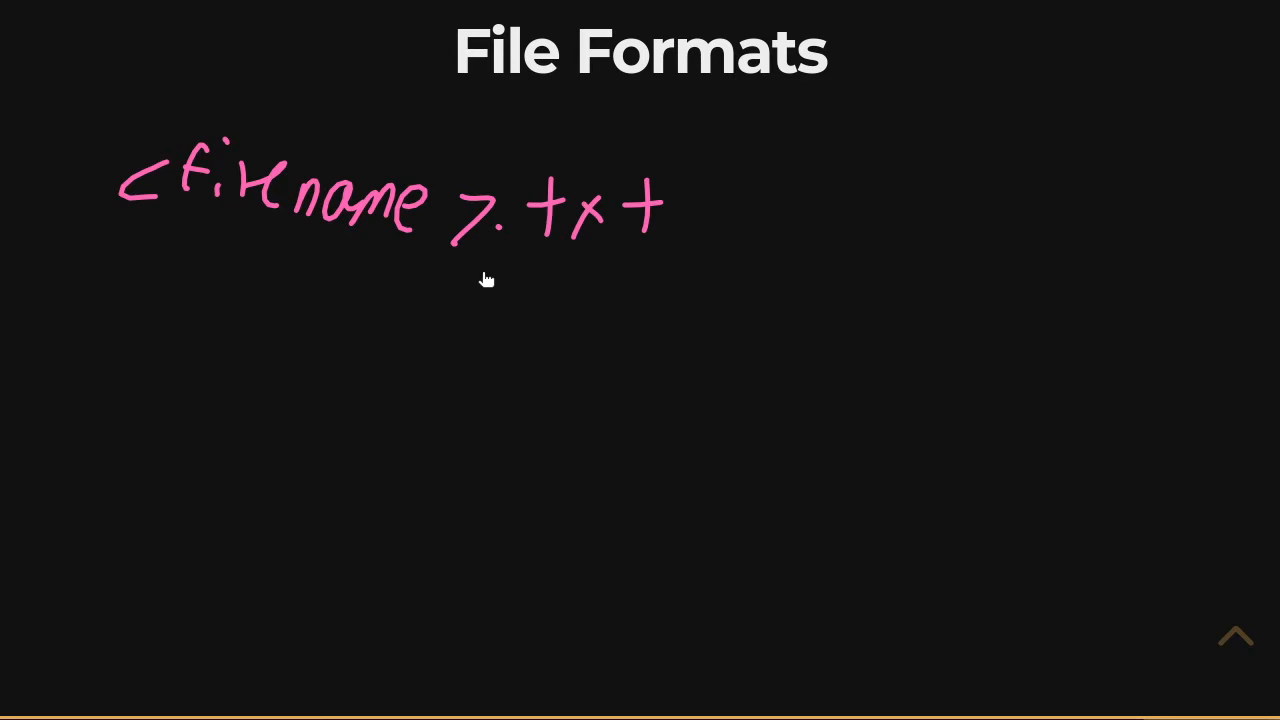
left_click_drag(470, 267, 655, 255)
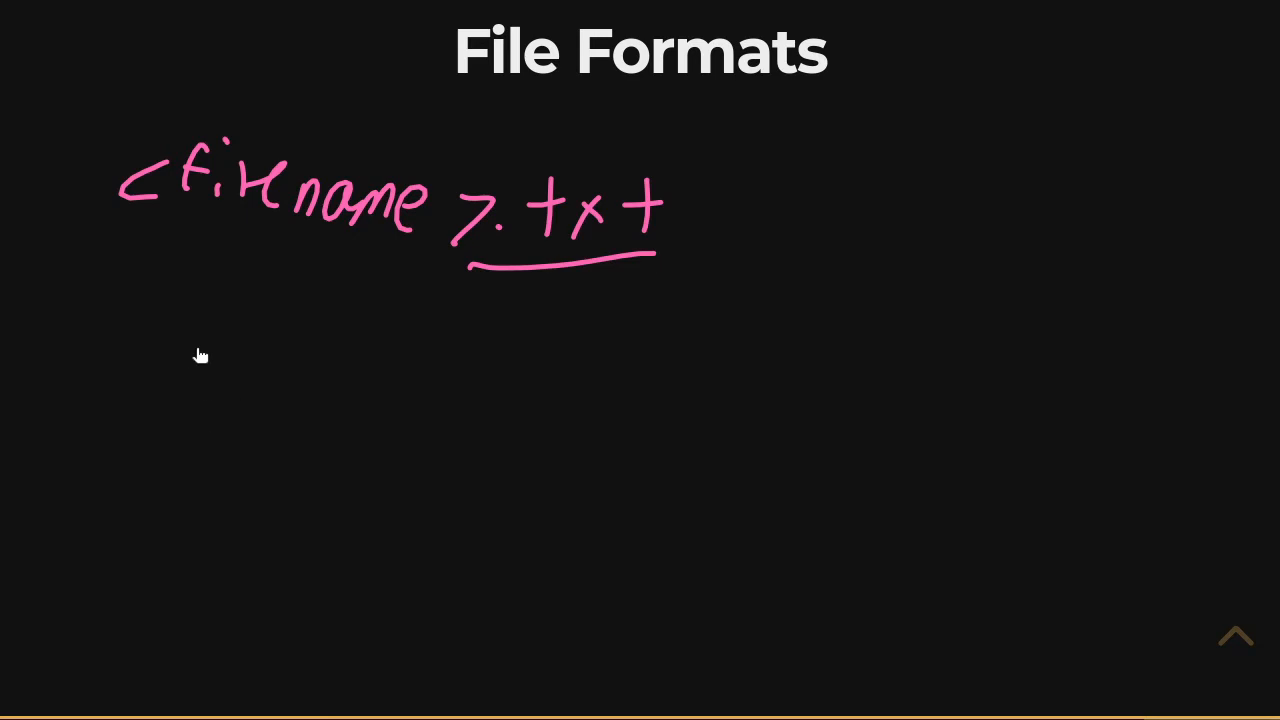
- Draw a pink page outline below the filename and add dashed text lines inside
left_click_drag(190, 345, 450, 590)
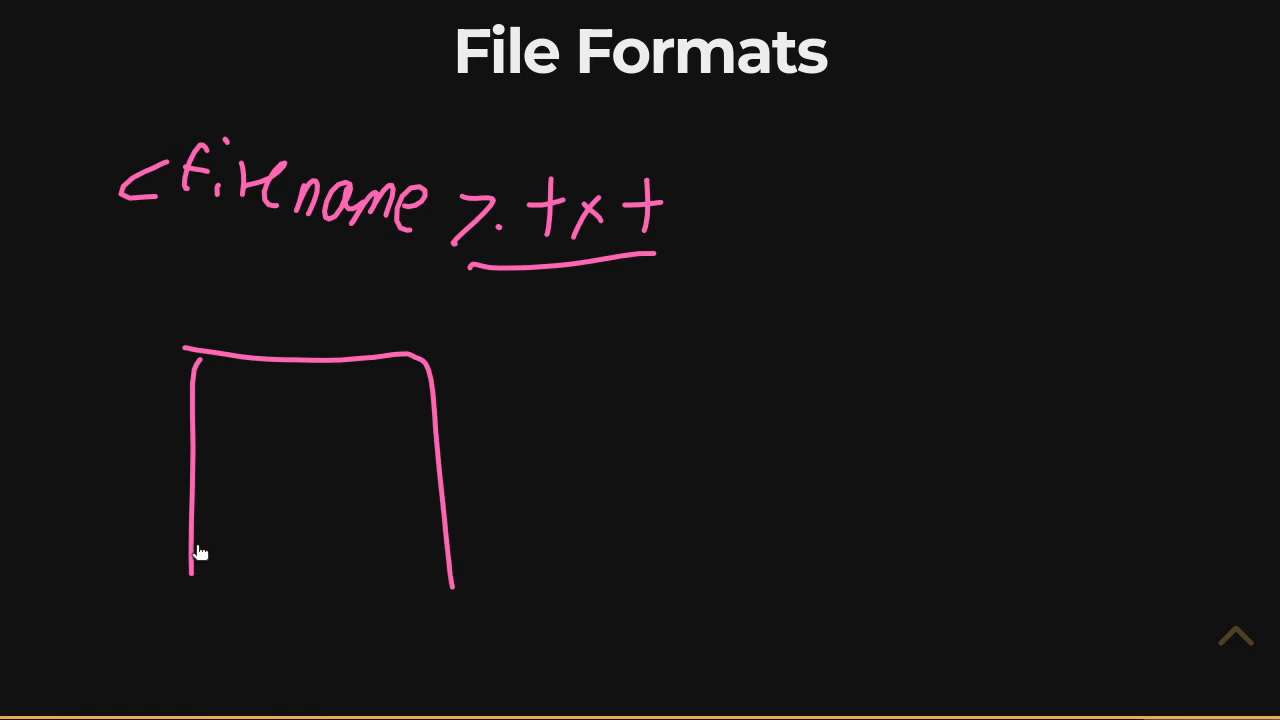
left_click_drag(195, 560, 199, 655)
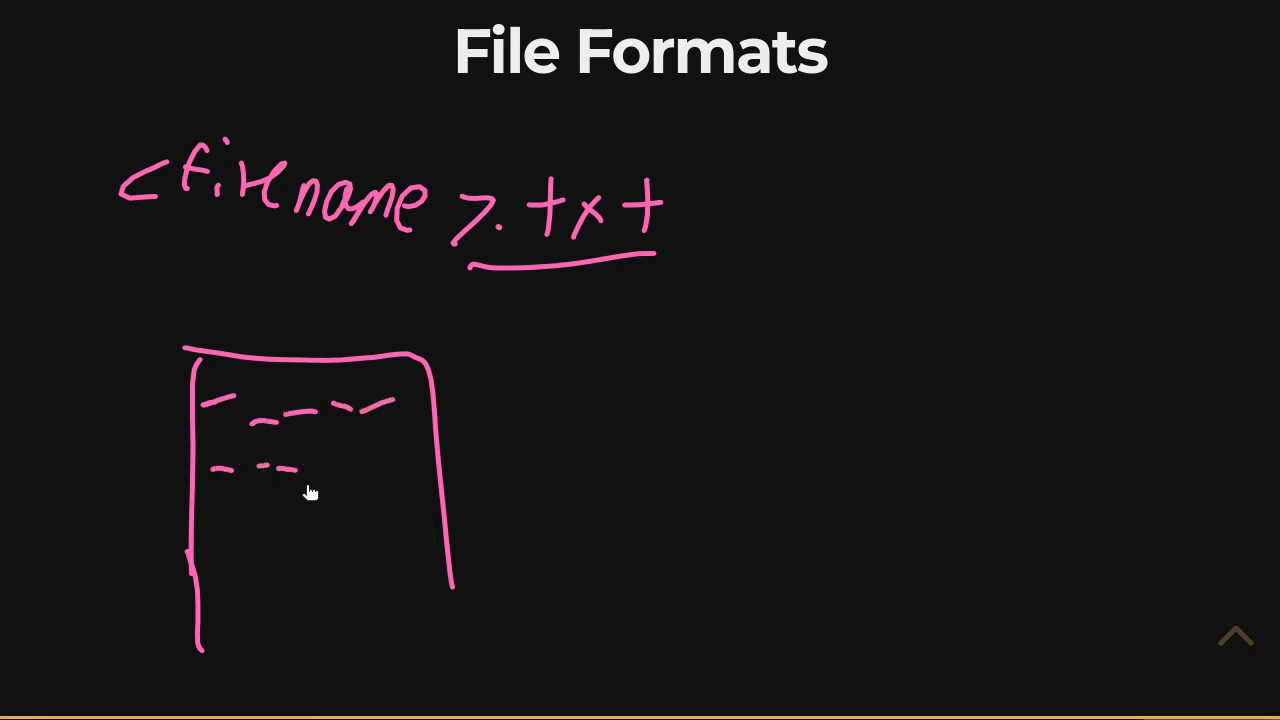
mouse_move(338, 482)
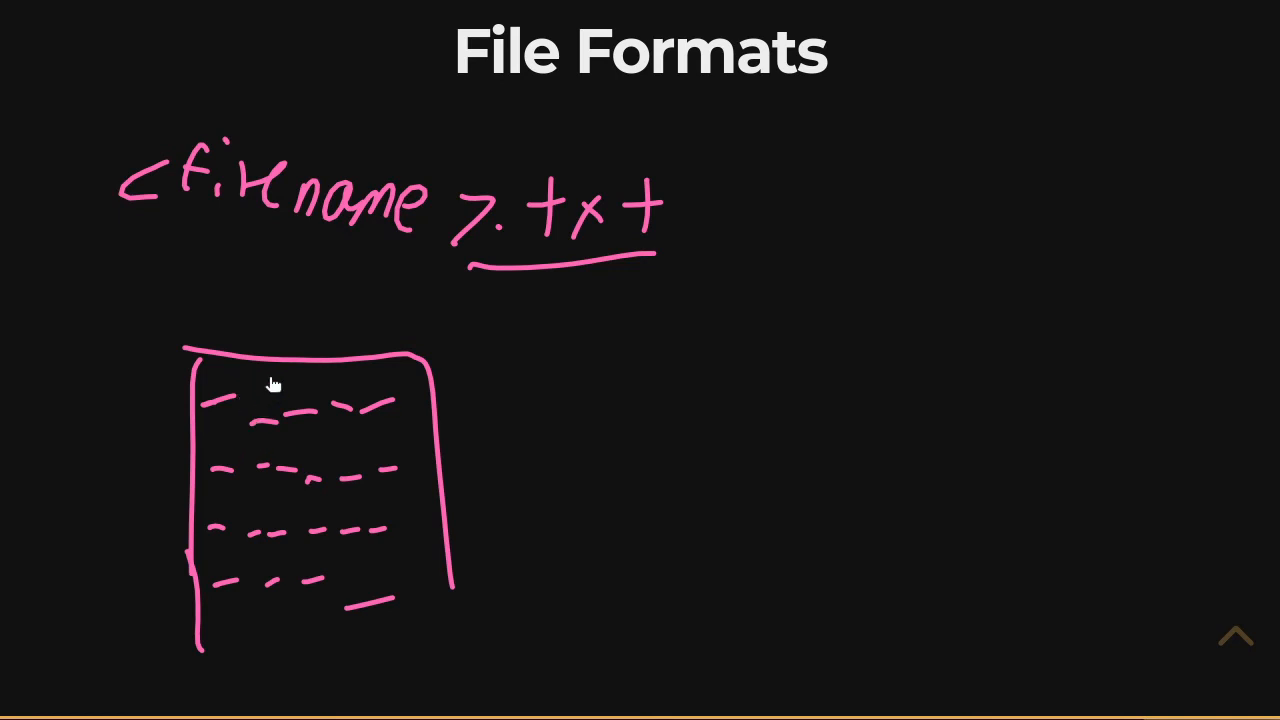
mouse_move(398, 413)
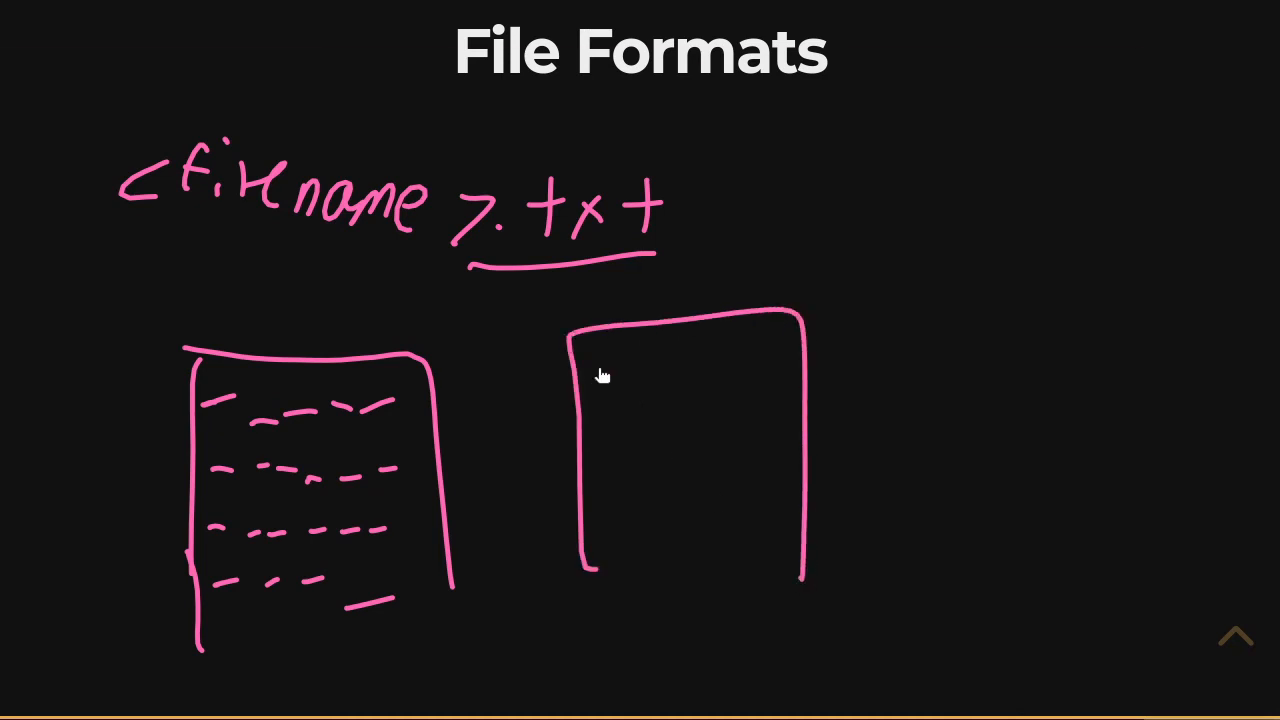
- Draw two pink header lines and cyan data lines, with an arrow linking header to data
left_click_drag(590, 372, 675, 368)
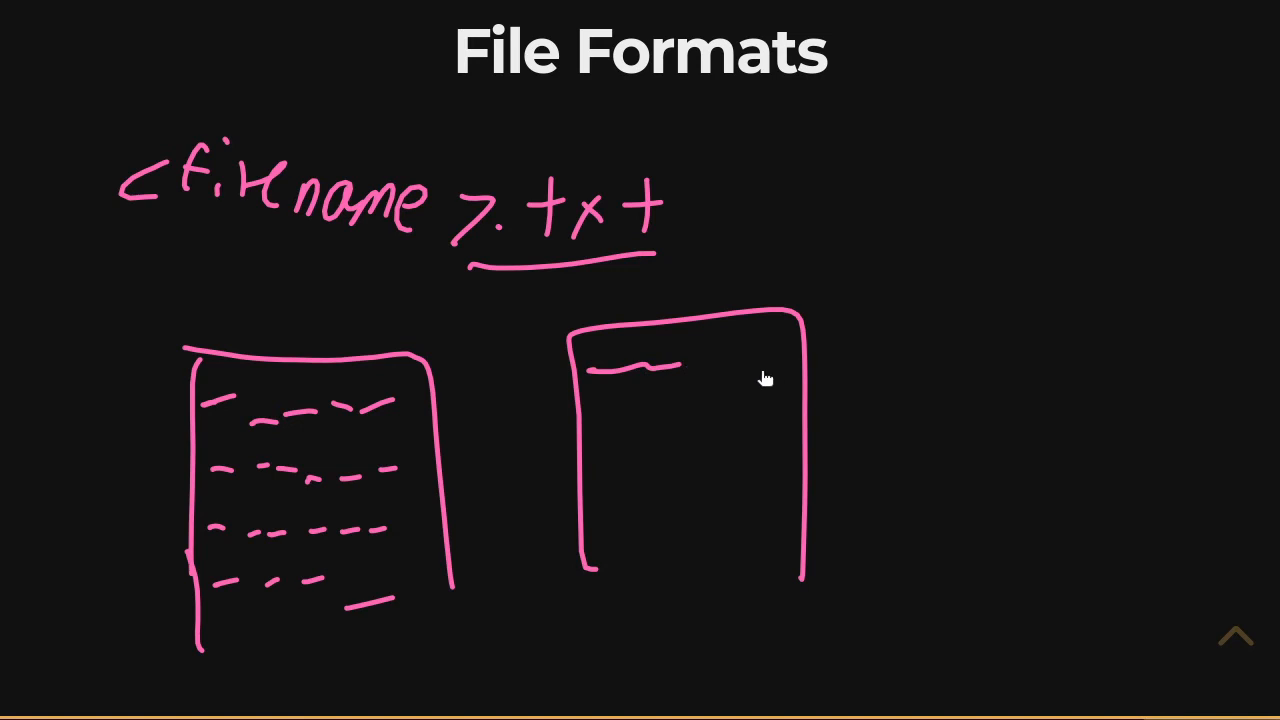
left_click_drag(680, 375, 730, 372)
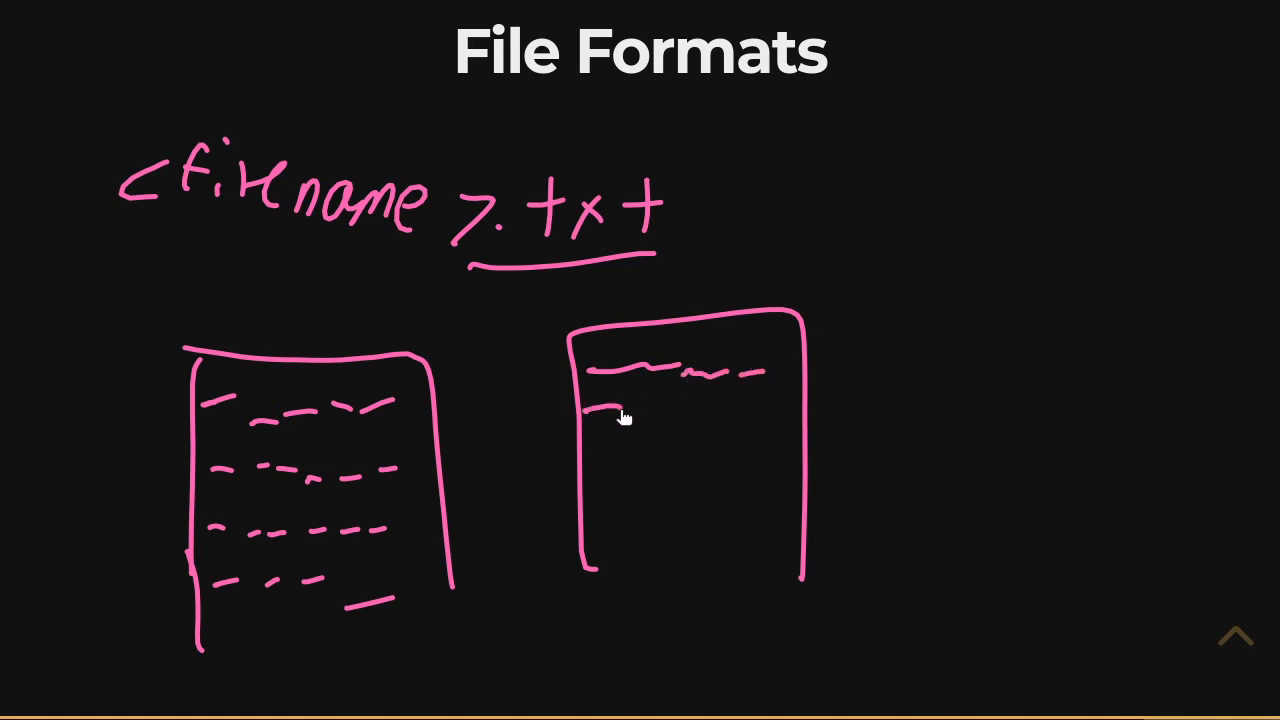
left_click_drag(590, 412, 660, 410)
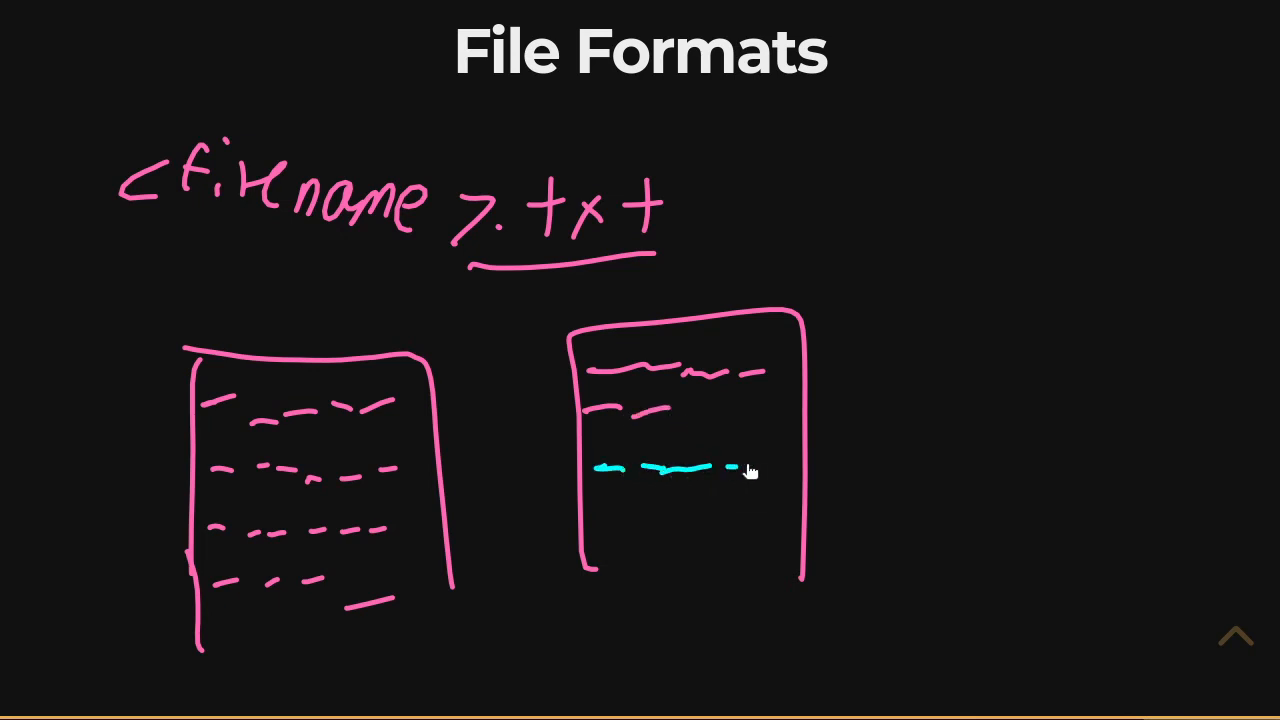
left_click_drag(740, 470, 625, 540)
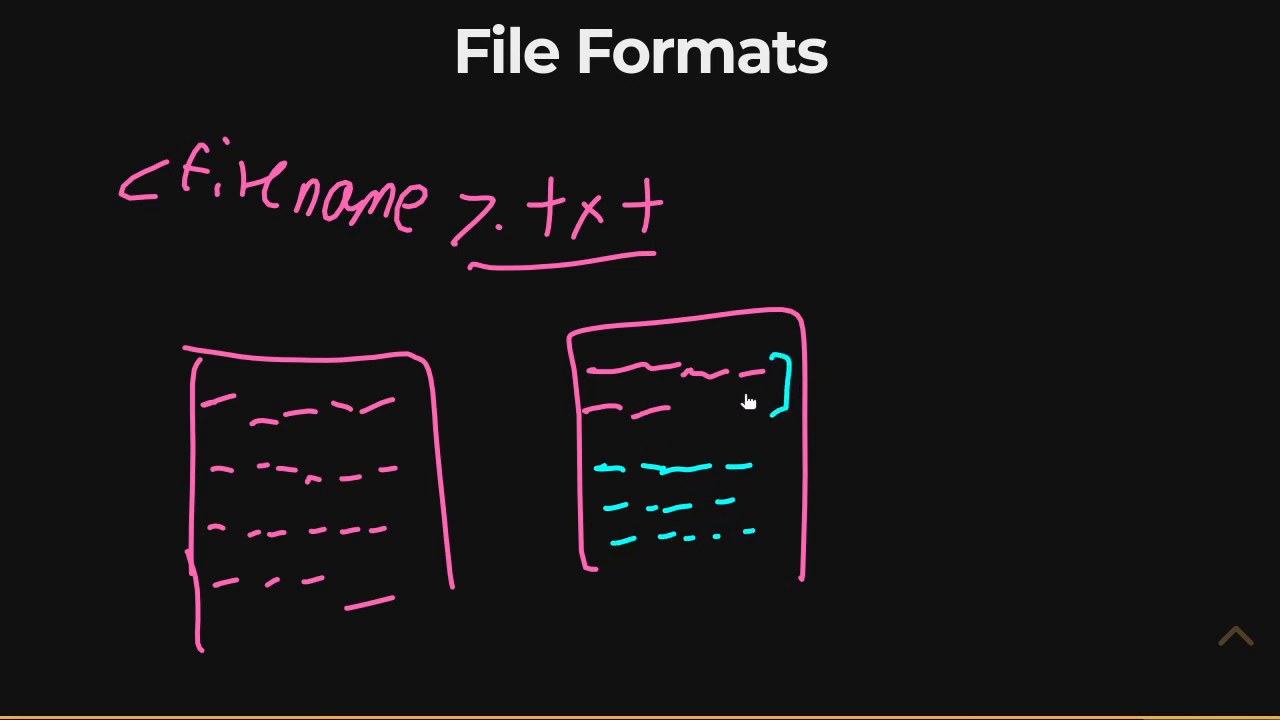
mouse_move(820, 433)
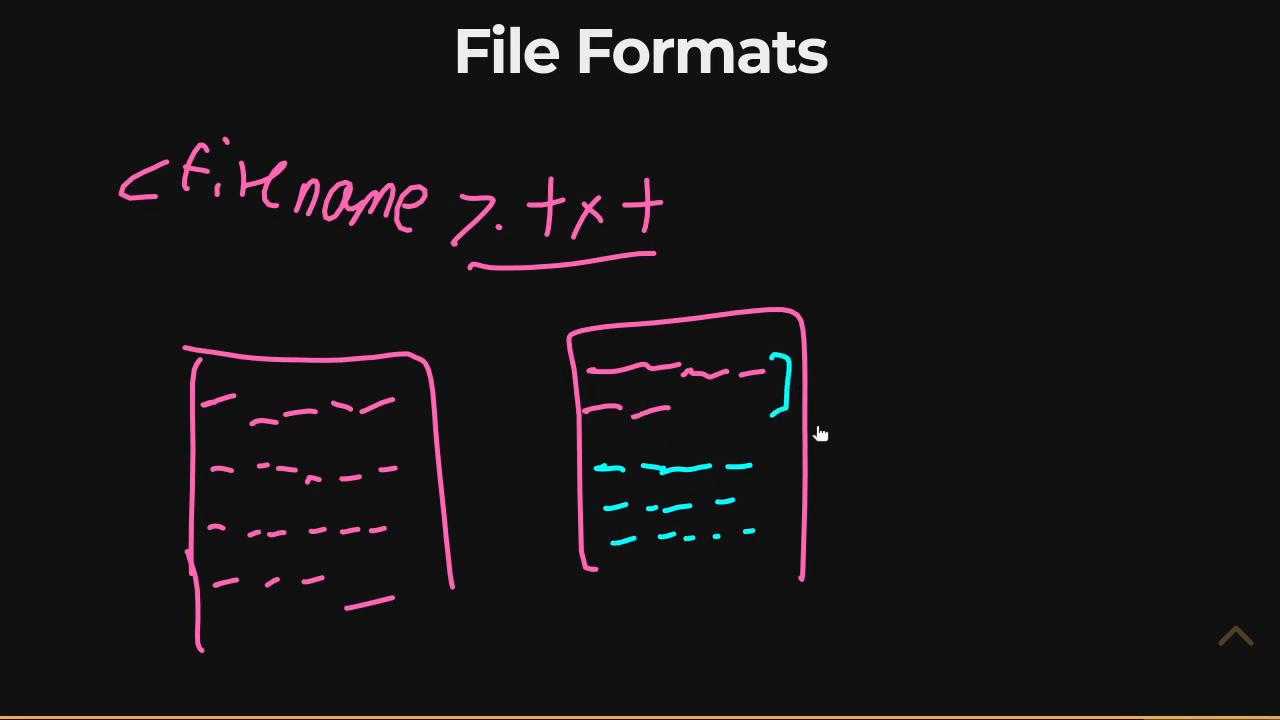
left_click_drag(840, 400, 790, 490)
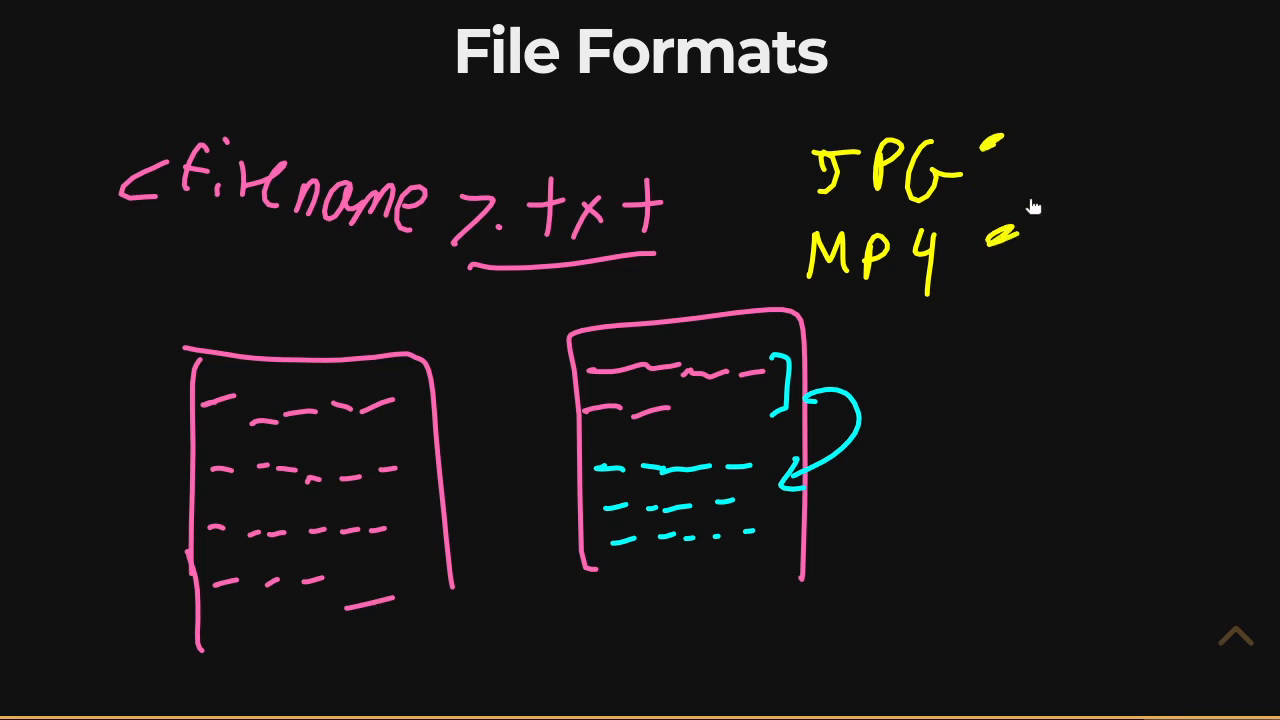
mouse_move(607, 317)
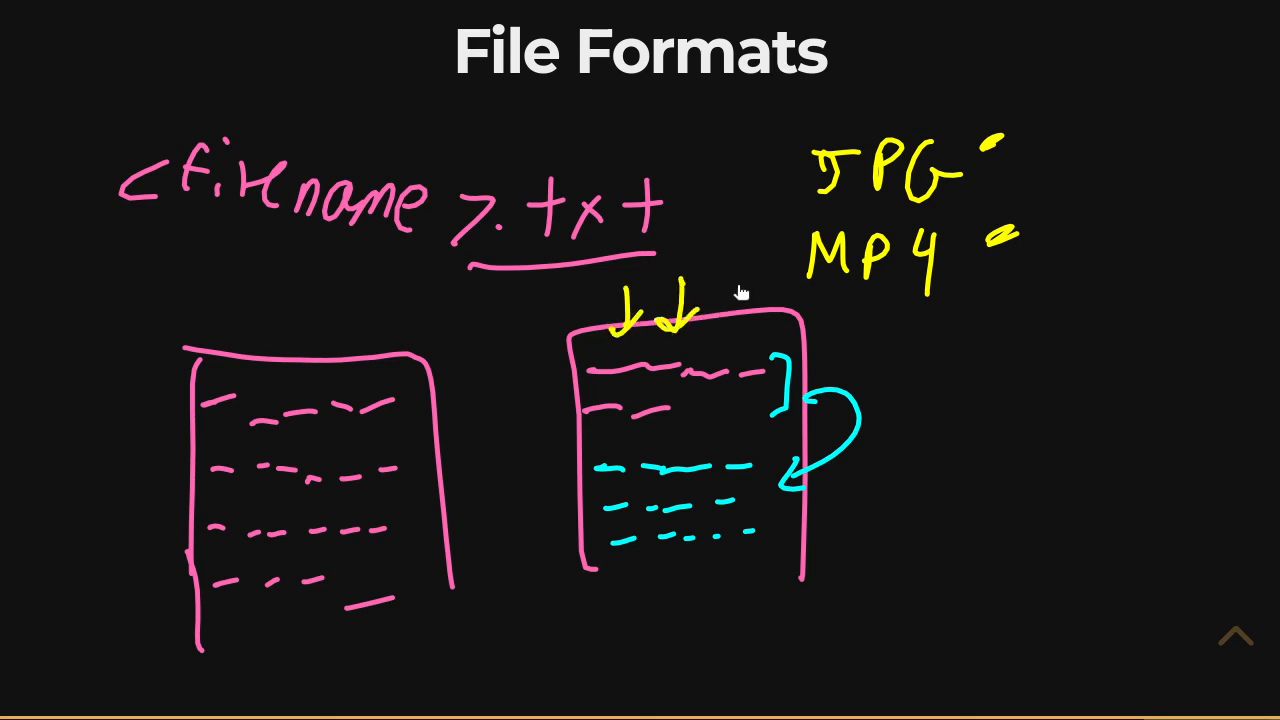
- Add a yellow arrow above the second file and a yellow bracket beside its data lines
left_click_drag(735, 290, 720, 320)
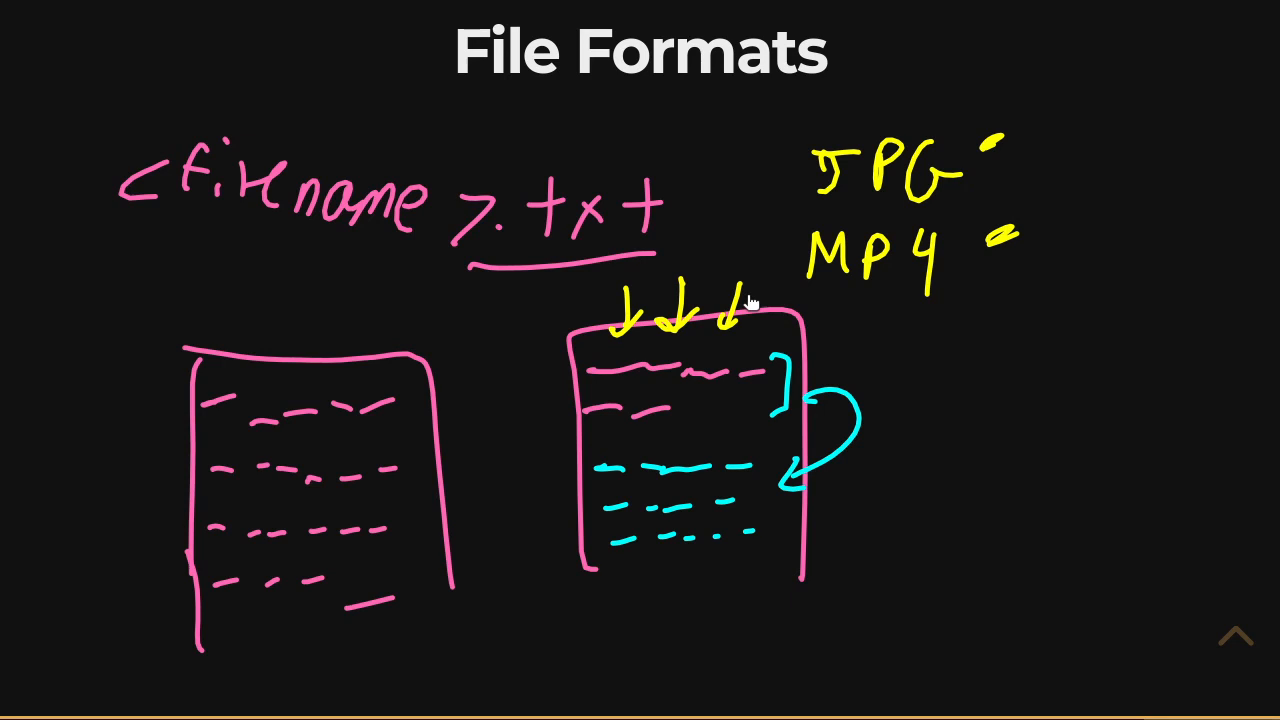
left_click_drag(580, 435, 560, 560)
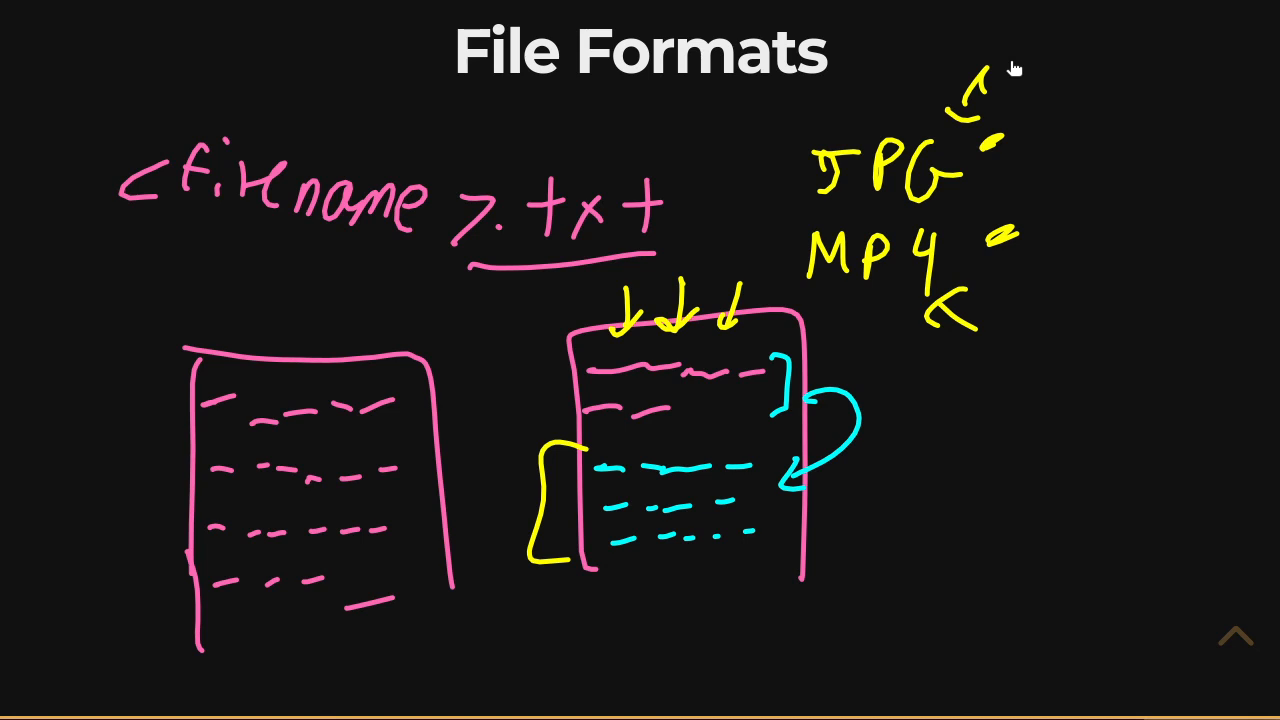
mouse_move(547, 633)
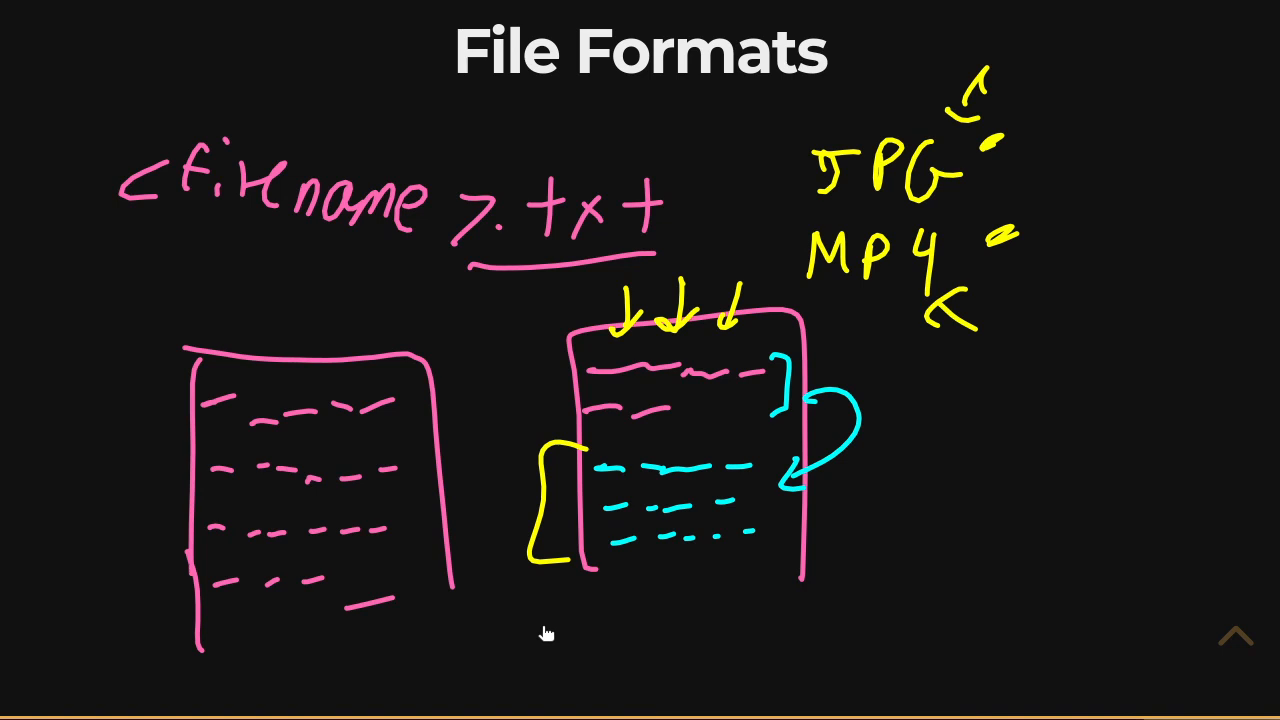
mouse_move(918, 162)
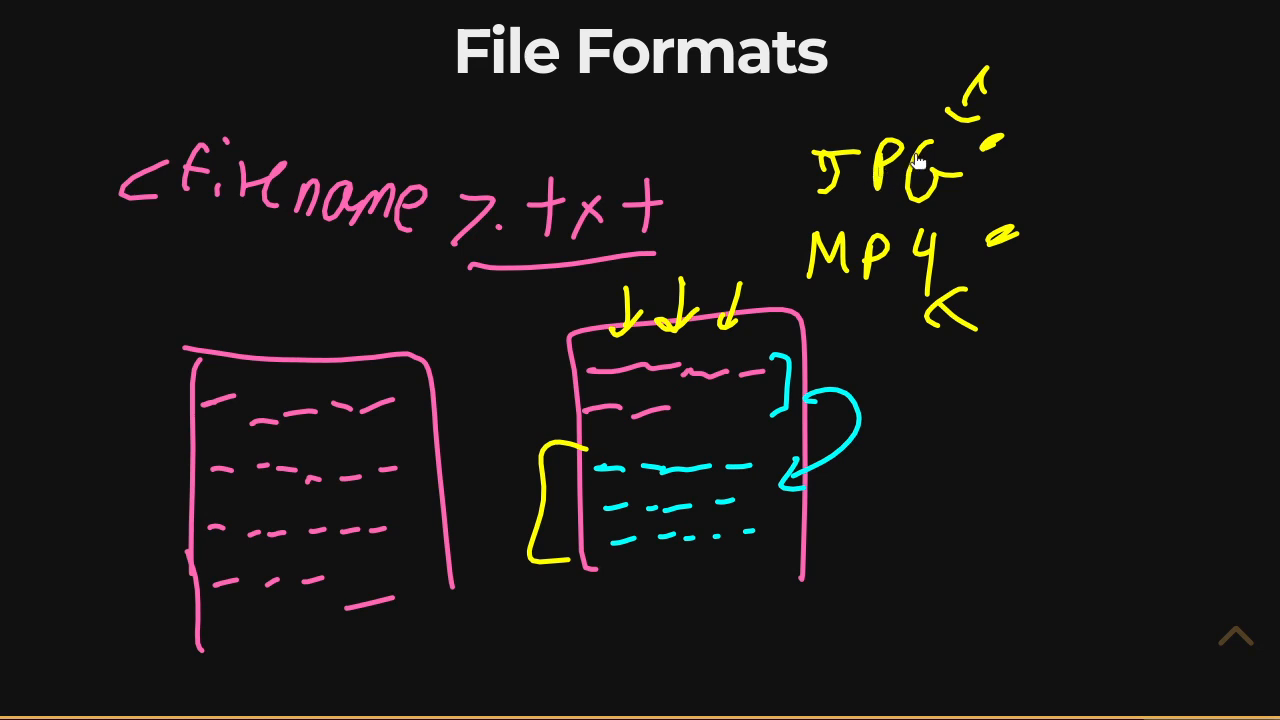
mouse_move(883, 325)
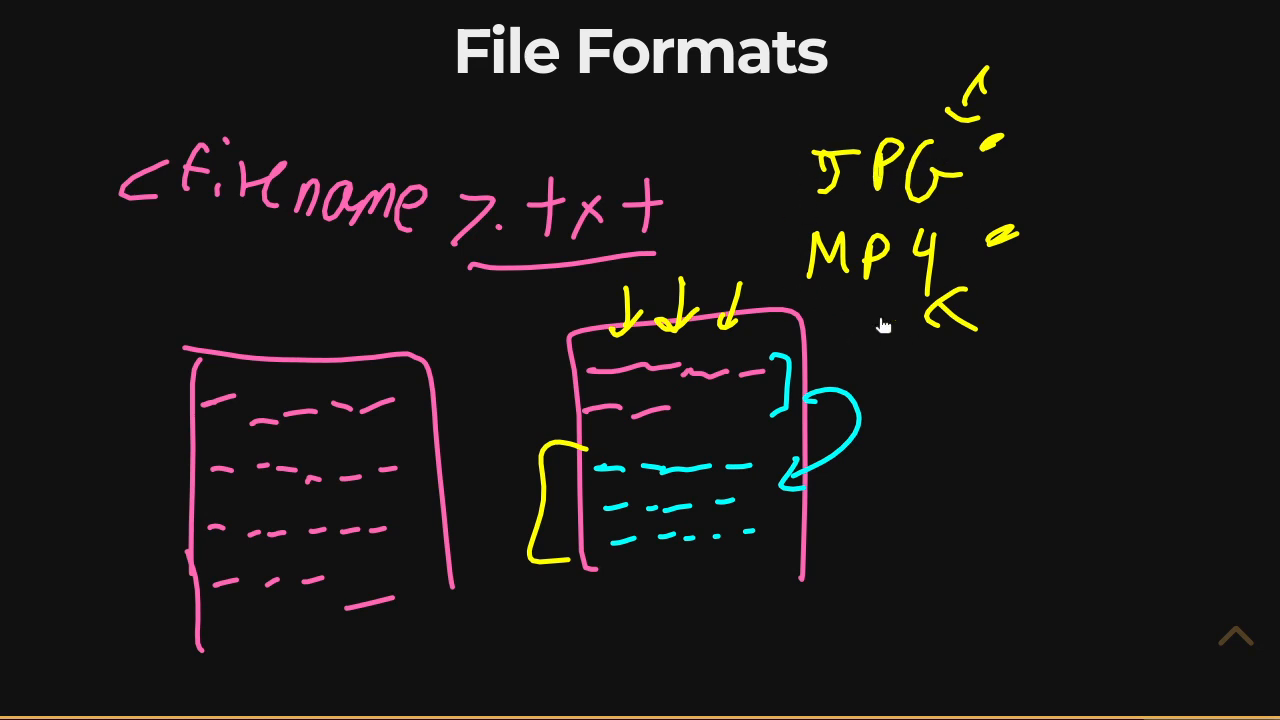
mouse_move(690, 347)
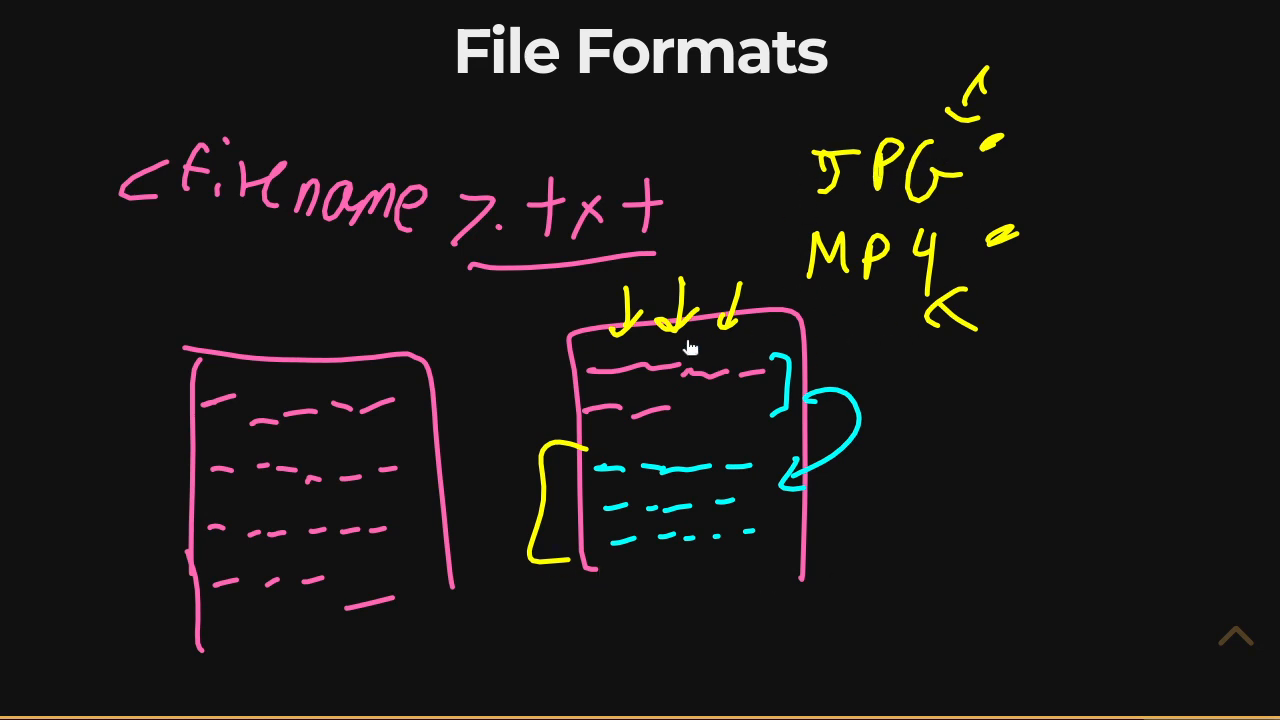
mouse_move(588, 545)
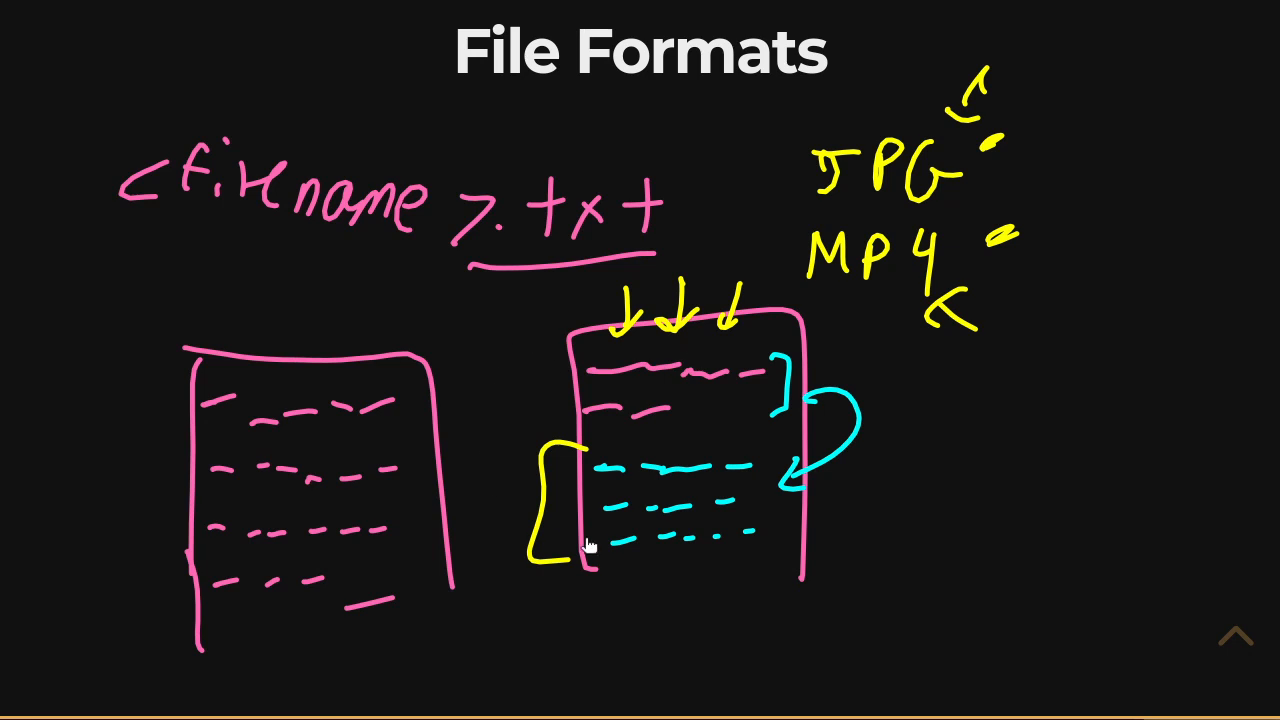